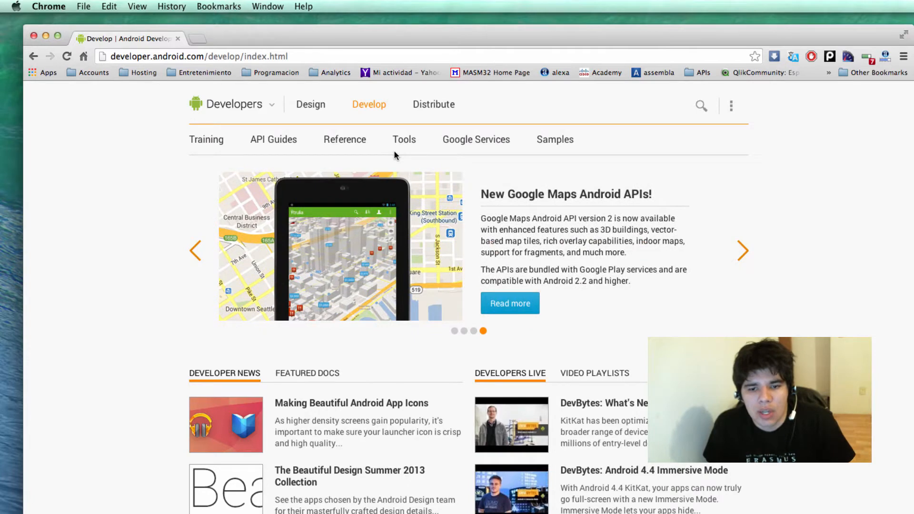
pyautogui.moveTo(403, 147)
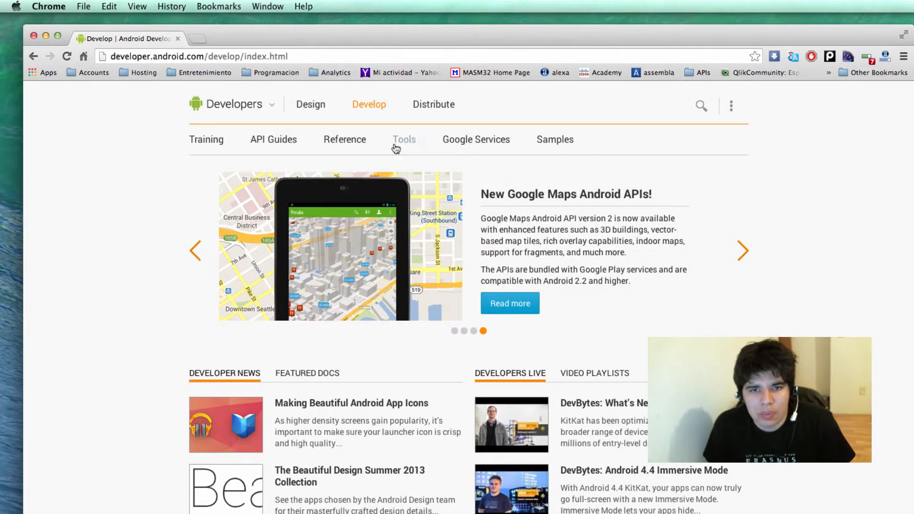
pyautogui.moveTo(563, 141)
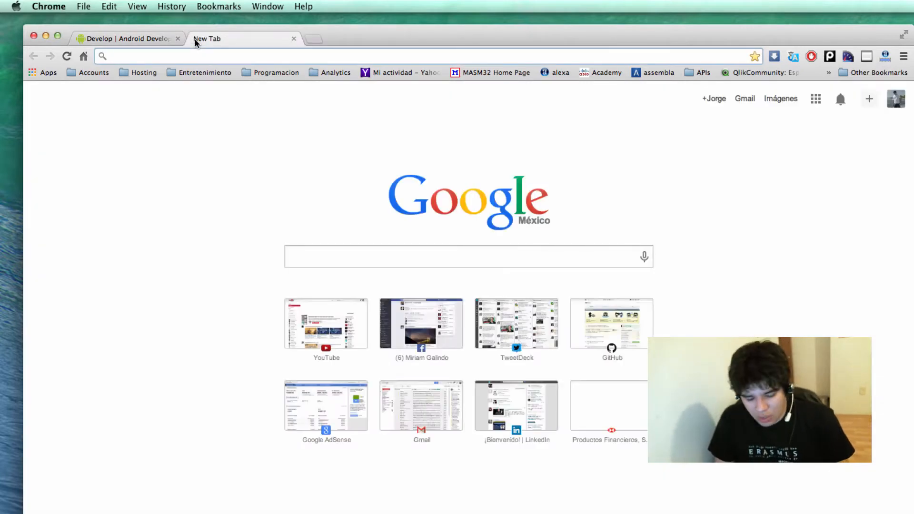
# Search Google for 'android studio download' and open the Getting Started with Android Studio result.
pyautogui.write('Analytics.google.com')
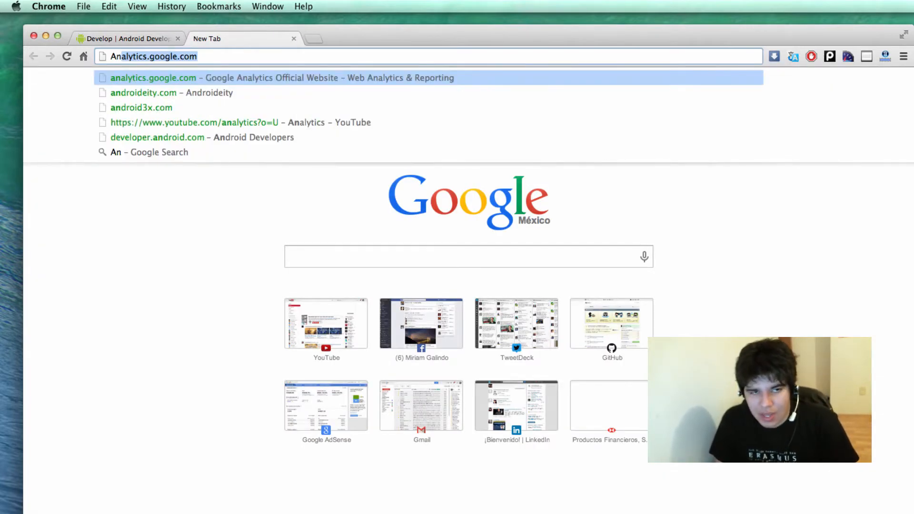
pyautogui.write('Android+Studio&aqs=chrome.0.69i59j69i57j69i60l3j0.3971j0j7&sourceid=chro...')
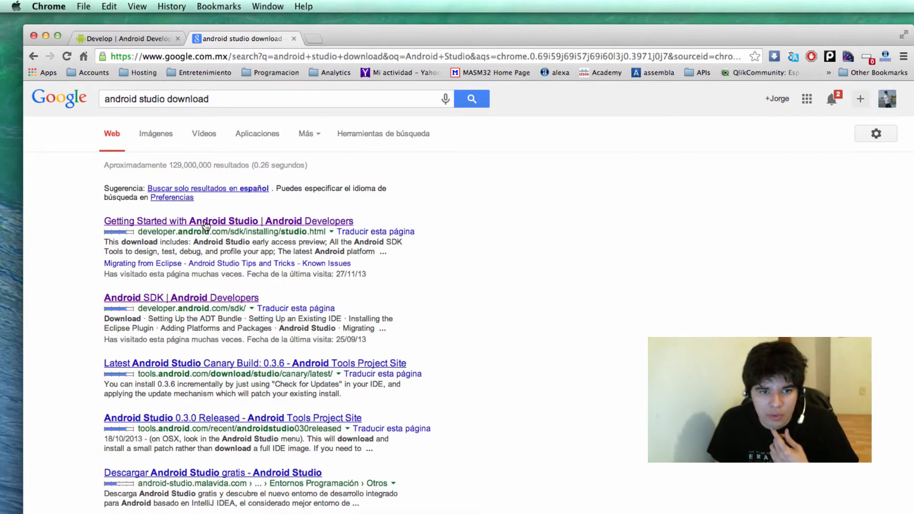
pyautogui.click(228, 221)
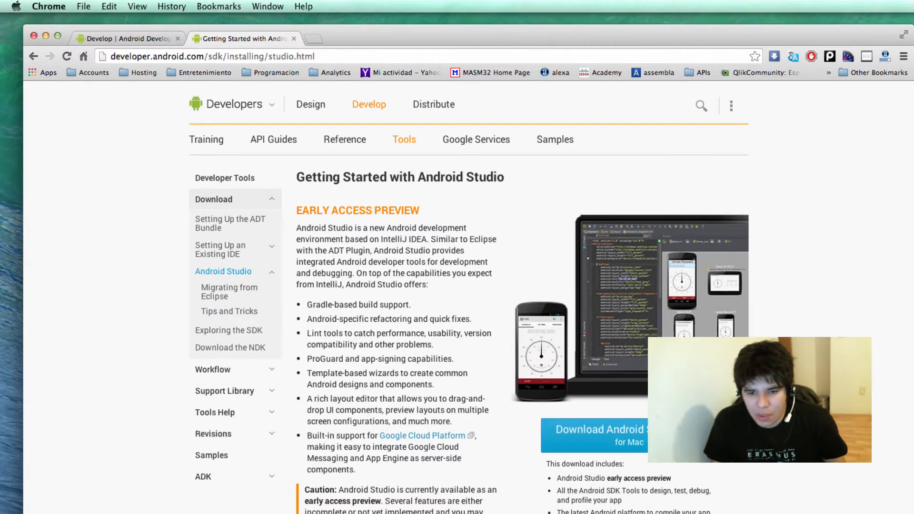
# Agree to the Android Studio download terms and conditions on the Android Developers page.
pyautogui.scroll(-3)
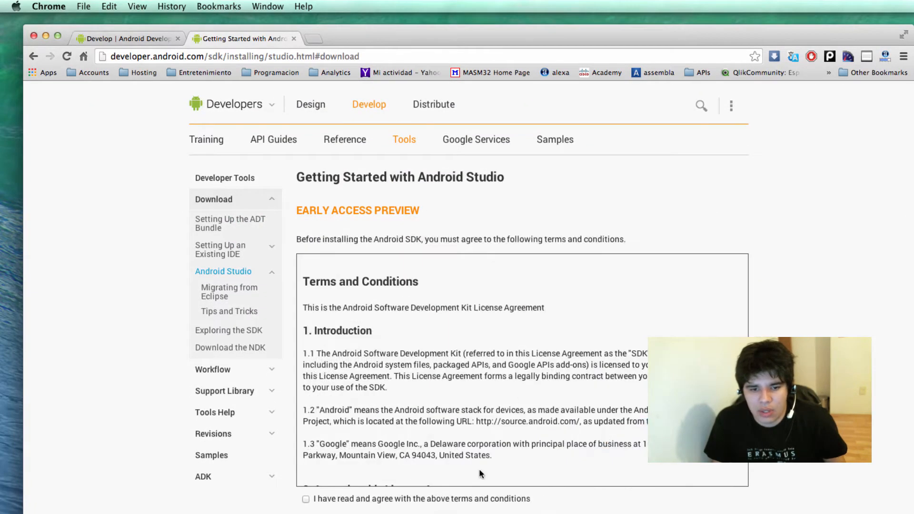
pyautogui.click(305, 499)
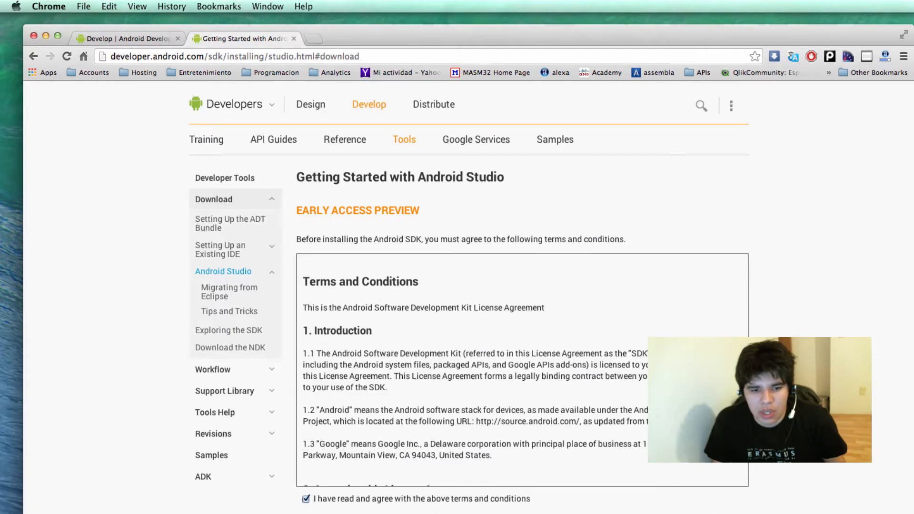
pyautogui.scroll(-3)
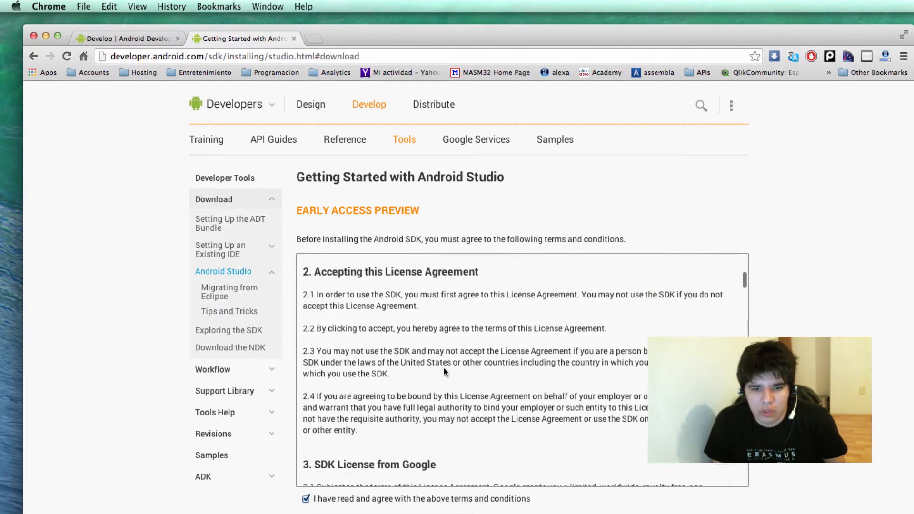
pyautogui.scroll(-3)
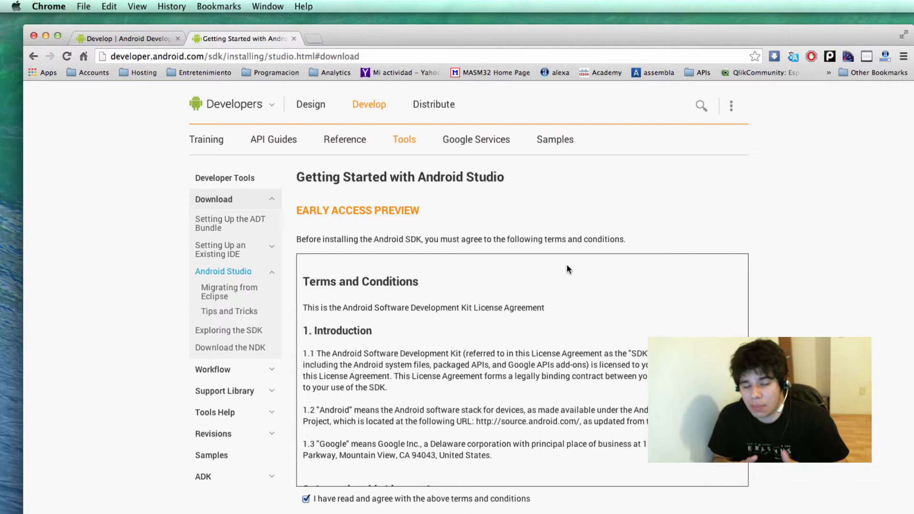
pyautogui.moveTo(588, 254)
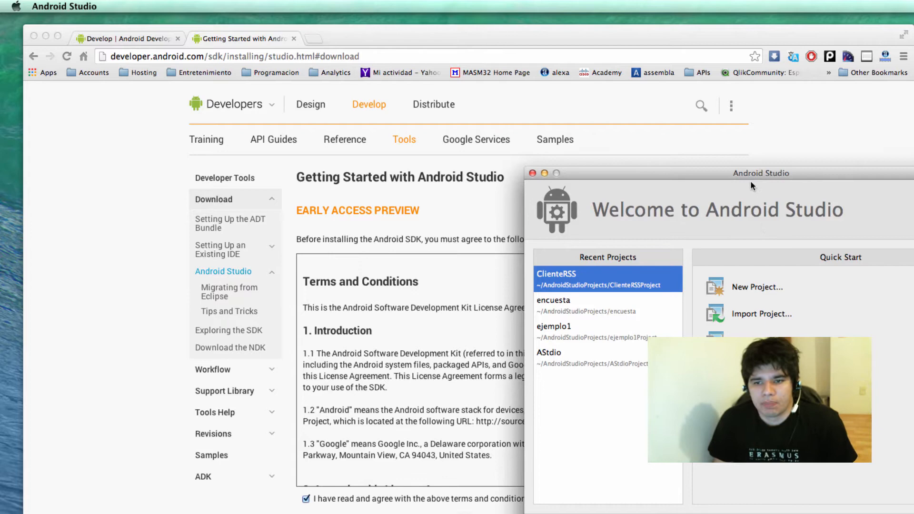
# Drag the welcome window toward the screen centre and show the Configure options.
pyautogui.moveTo(752, 173); pyautogui.dragTo(624, 146)
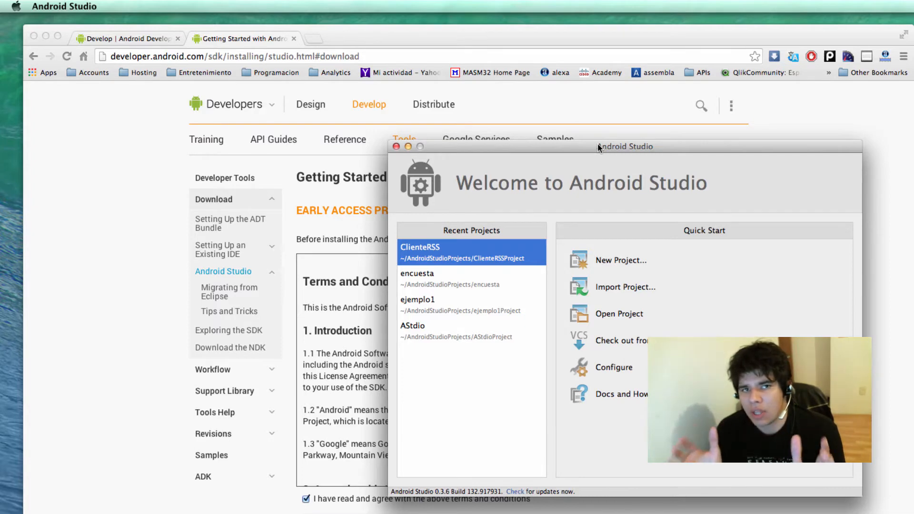
pyautogui.moveTo(623, 146); pyautogui.dragTo(535, 143)
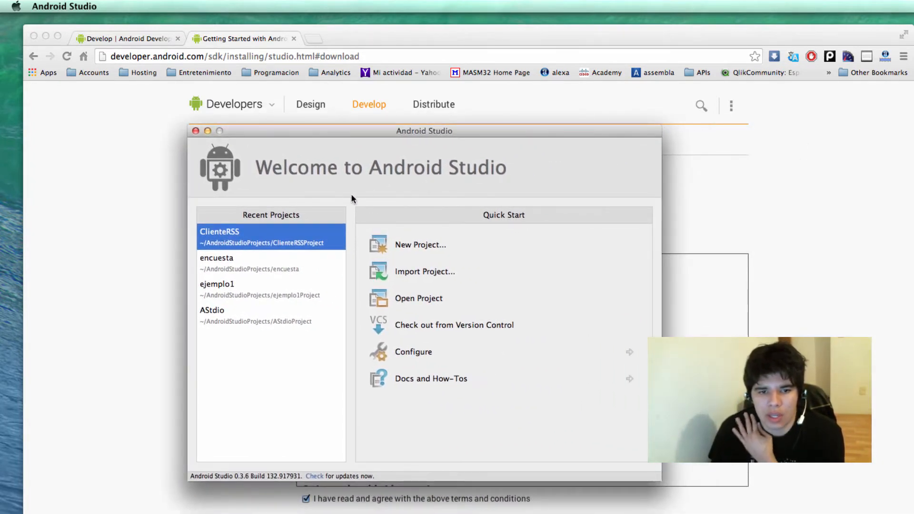
pyautogui.moveTo(435, 138)
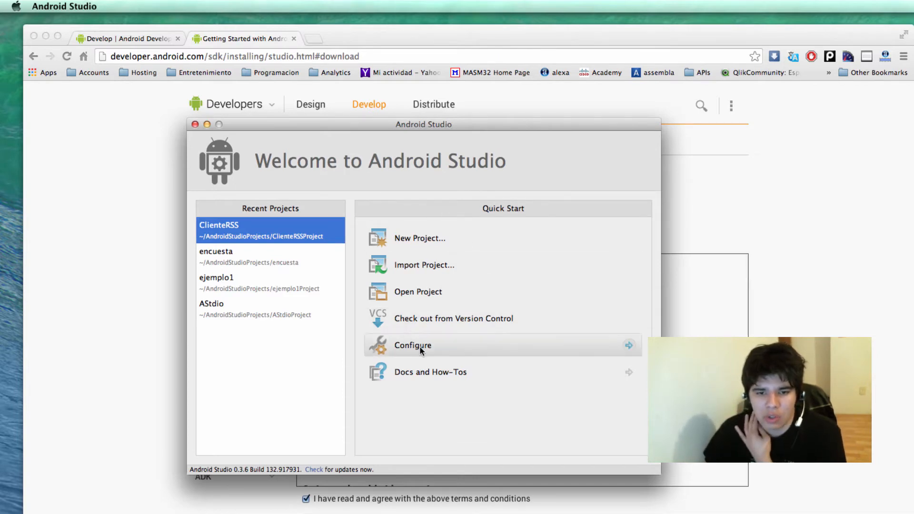
pyautogui.click(413, 345)
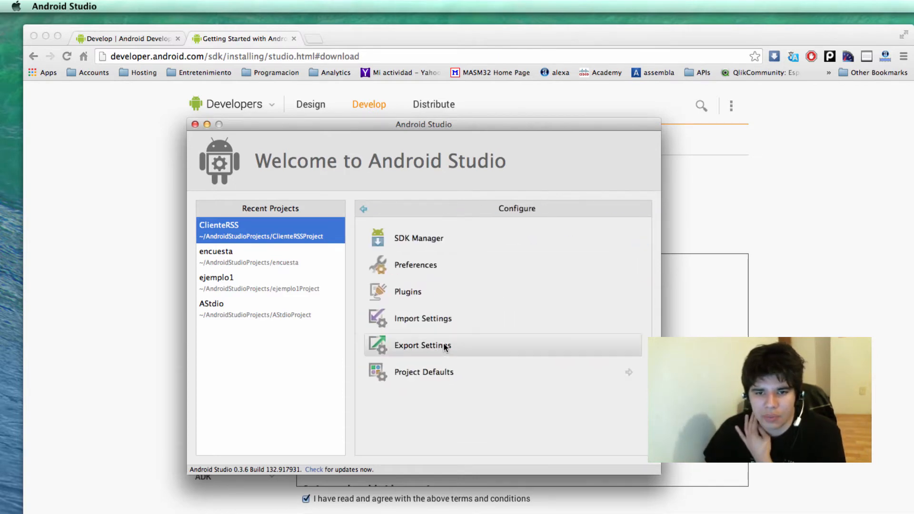
pyautogui.moveTo(418, 239)
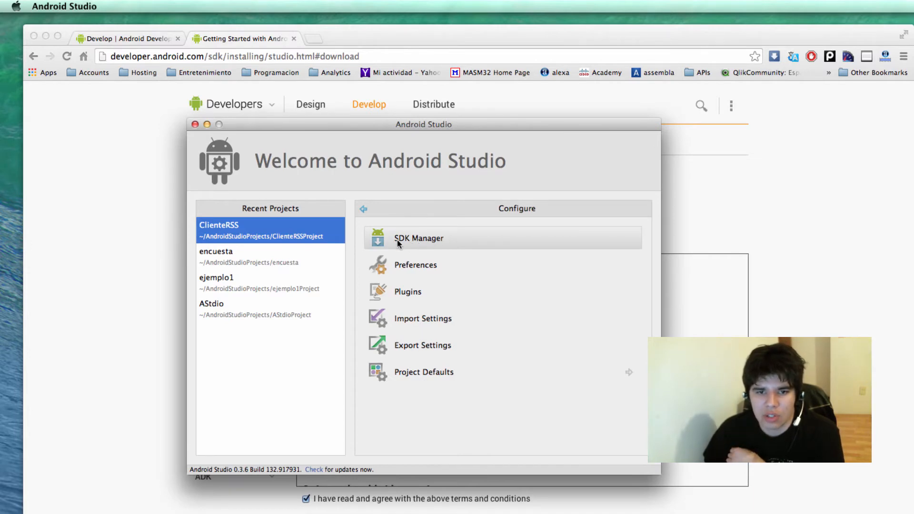
pyautogui.moveTo(501, 254)
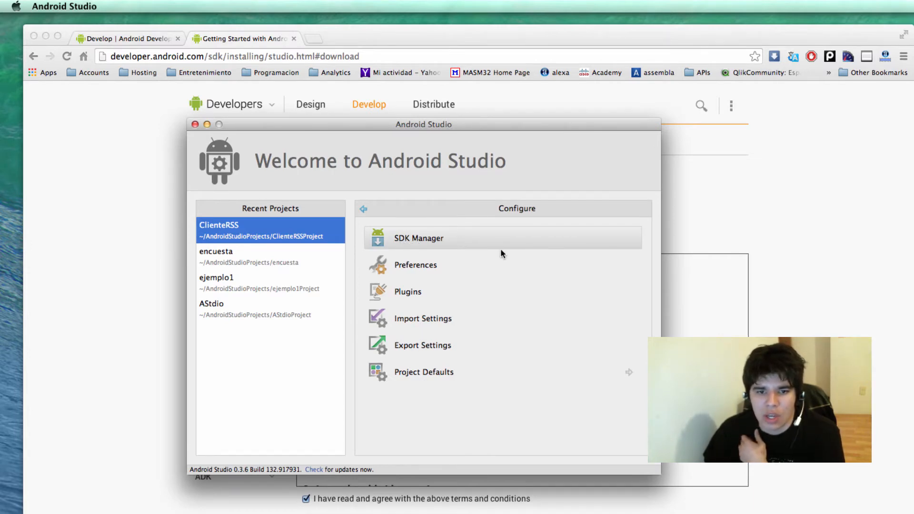
# Open the Android SDK Manager from the Configure panel.
pyautogui.click(419, 238)
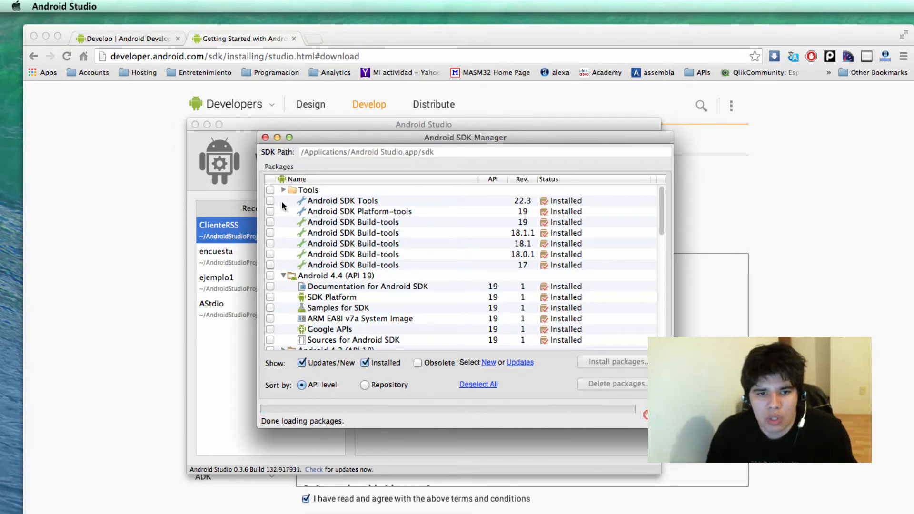
pyautogui.click(284, 190)
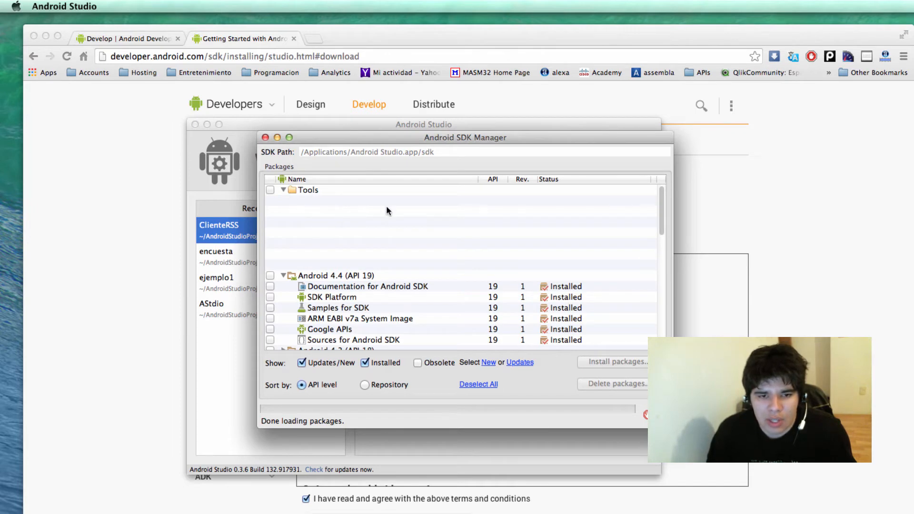
pyautogui.scroll(-3)
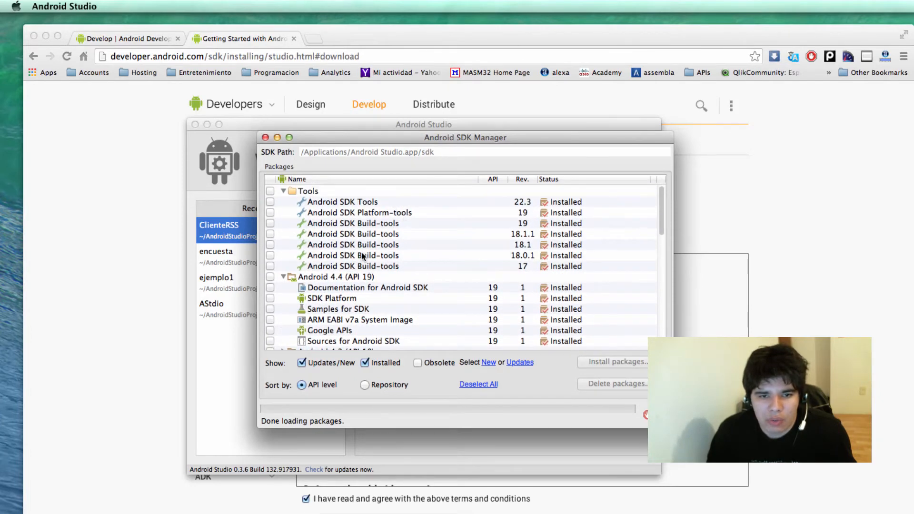
pyautogui.scroll(-3)
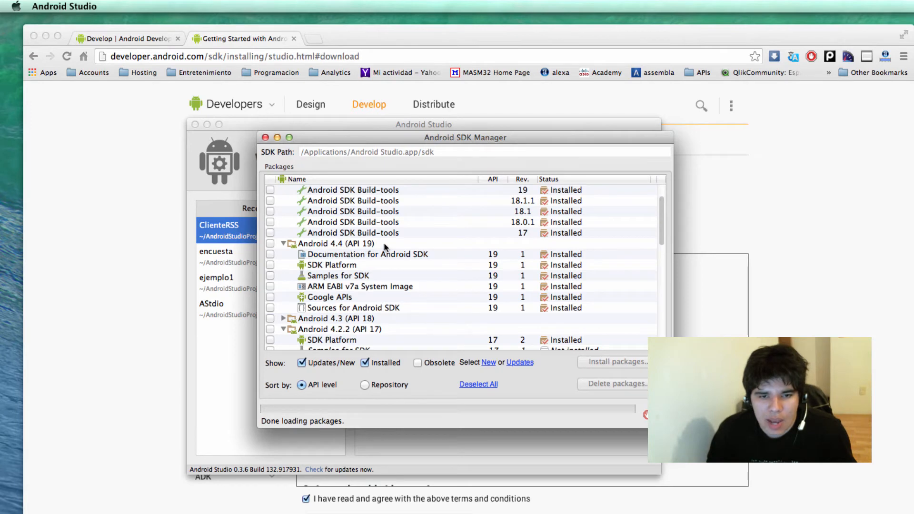
pyautogui.scroll(-3)
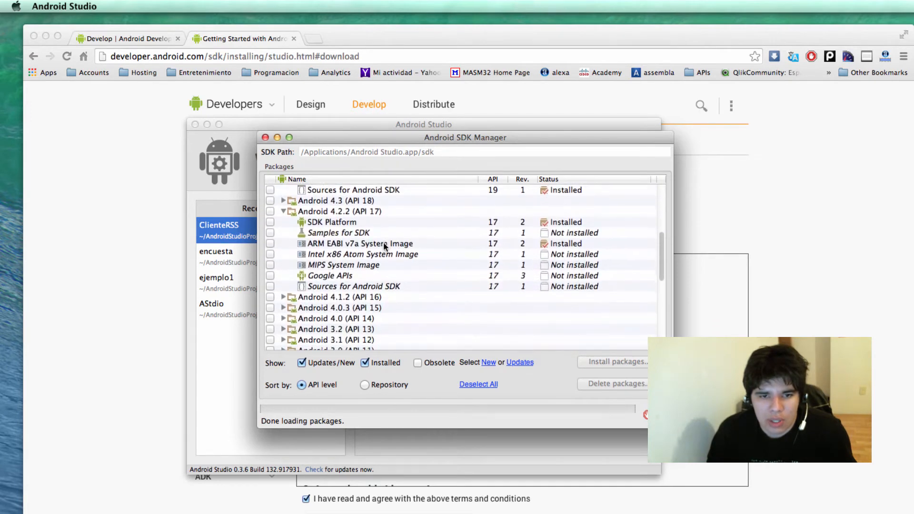
pyautogui.scroll(-3)
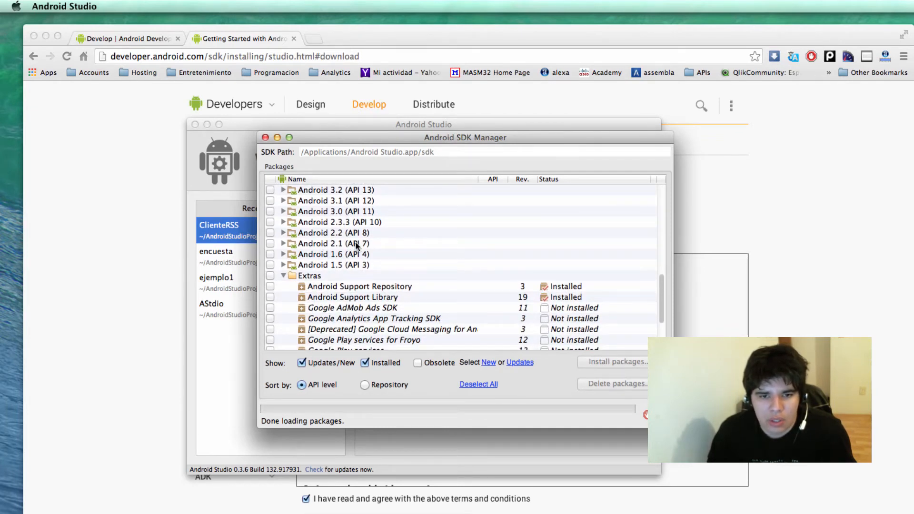
pyautogui.scroll(-3)
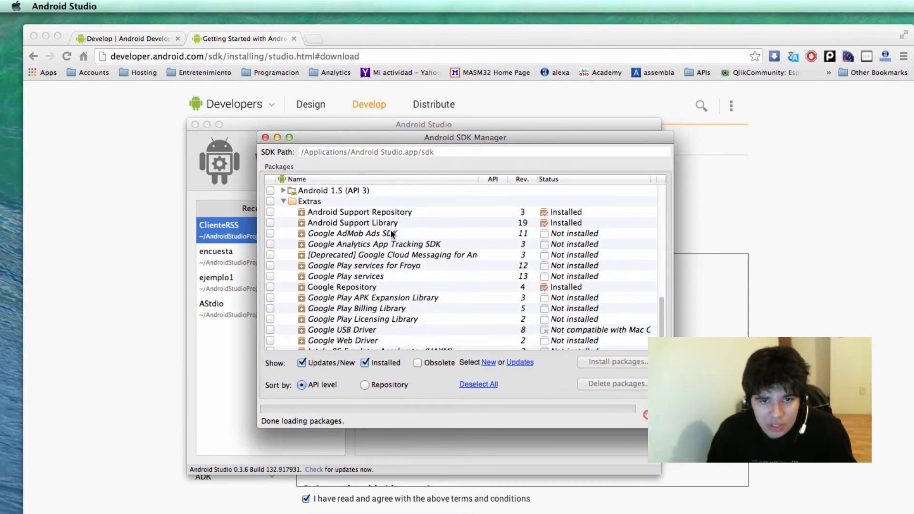
pyautogui.moveTo(432, 216)
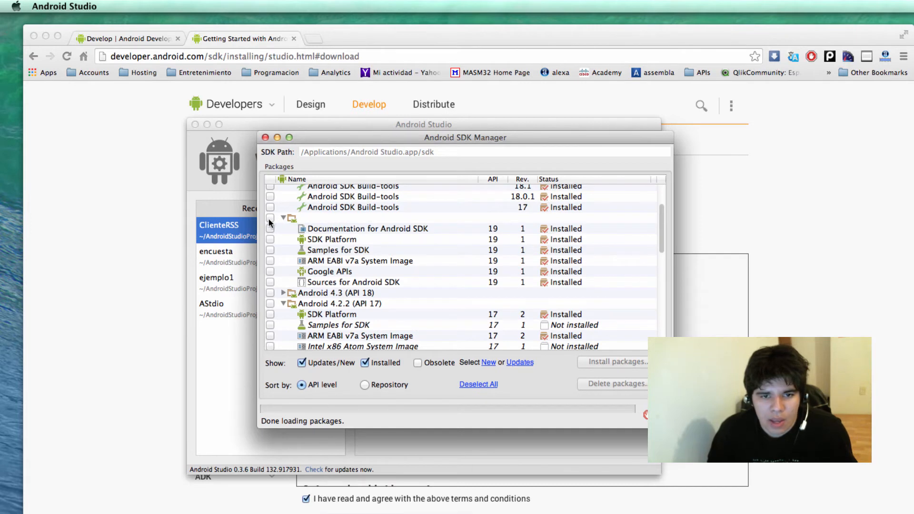
pyautogui.click(331, 239)
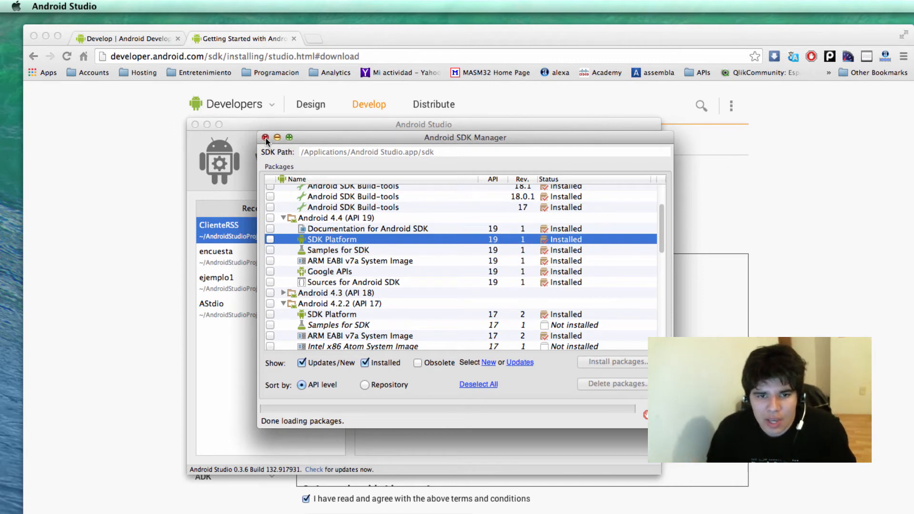
pyautogui.click(266, 138)
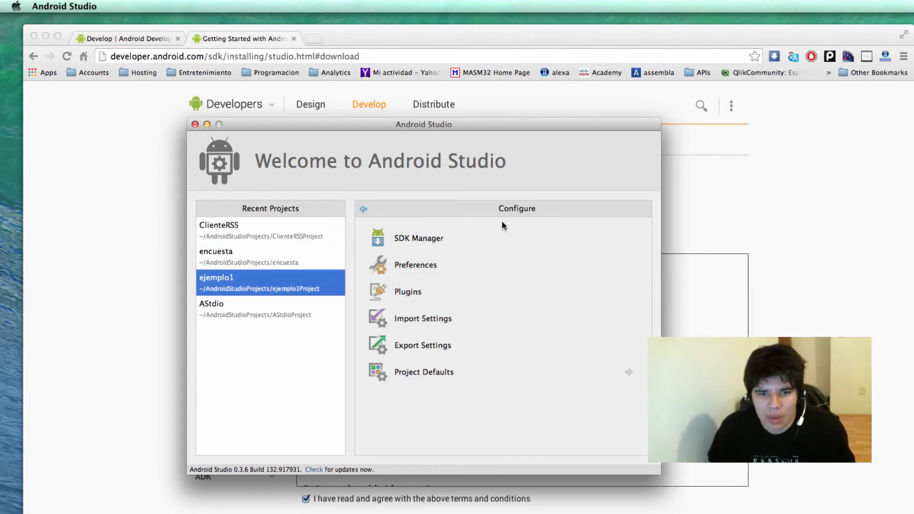
# Create a new project with the default Blank Activity and MainActivity settings.
pyautogui.click(363, 208)
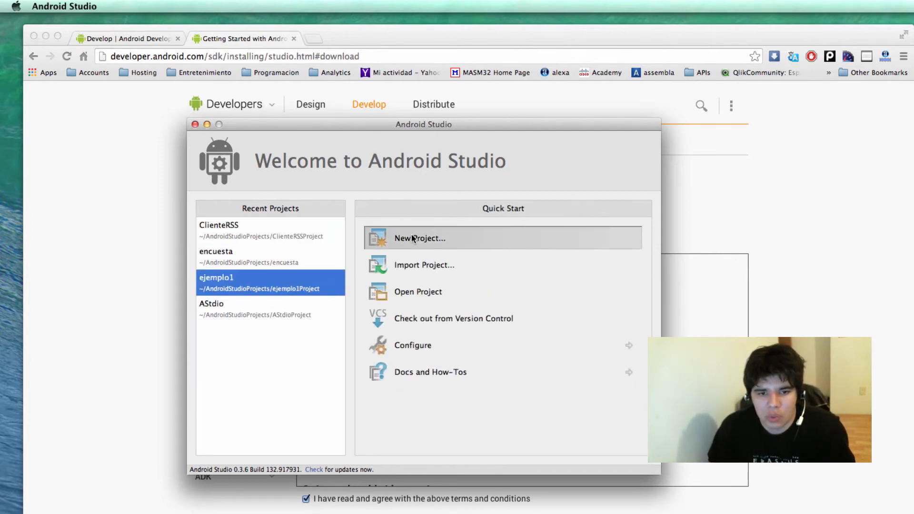
pyautogui.click(419, 239)
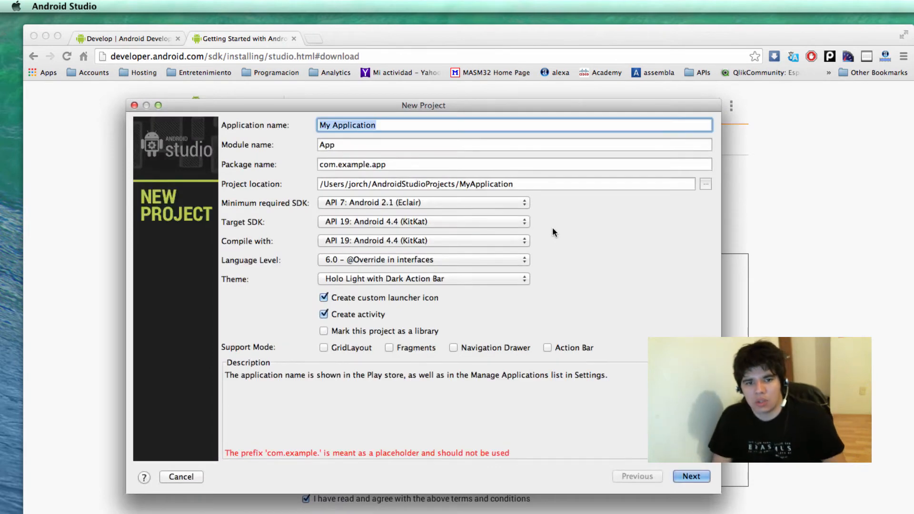
pyautogui.click(691, 476)
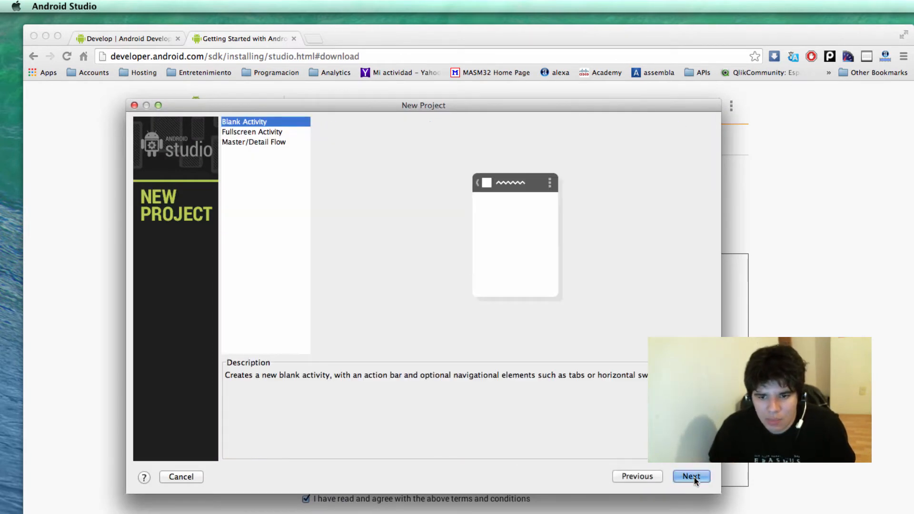
pyautogui.click(691, 476)
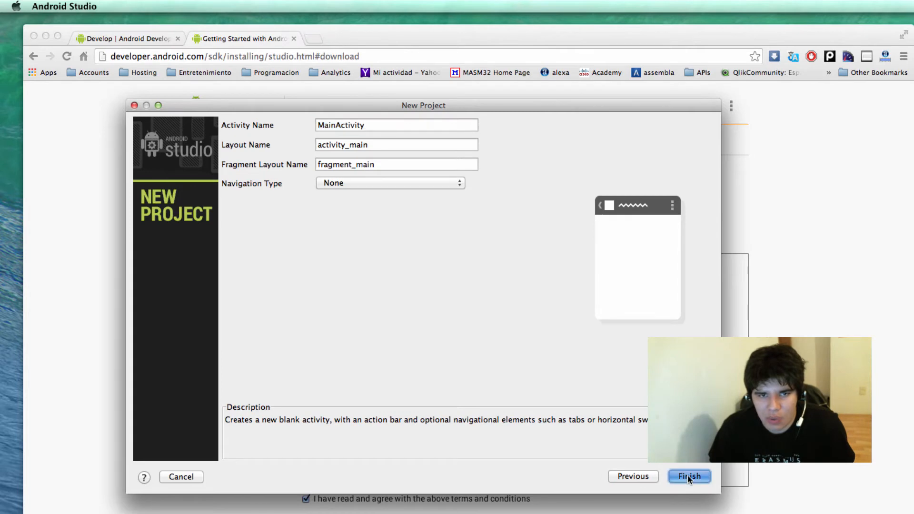
pyautogui.click(689, 476)
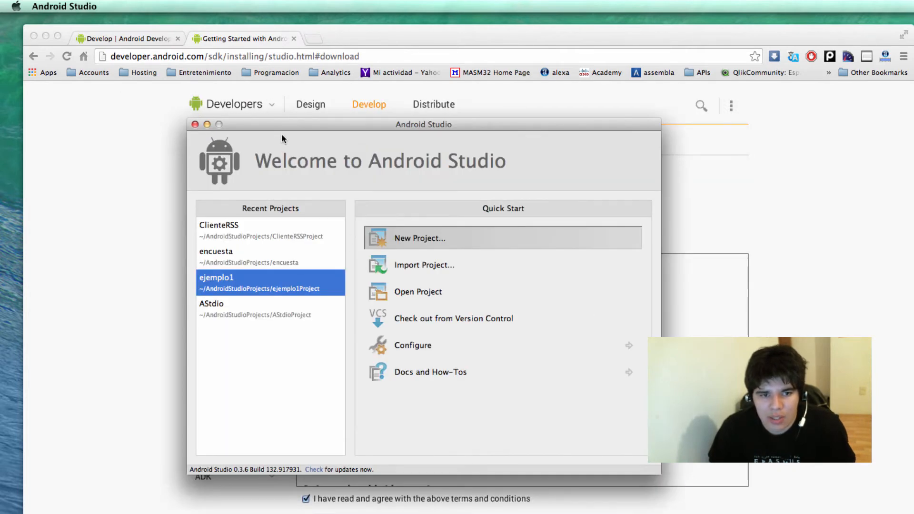
pyautogui.moveTo(380, 142)
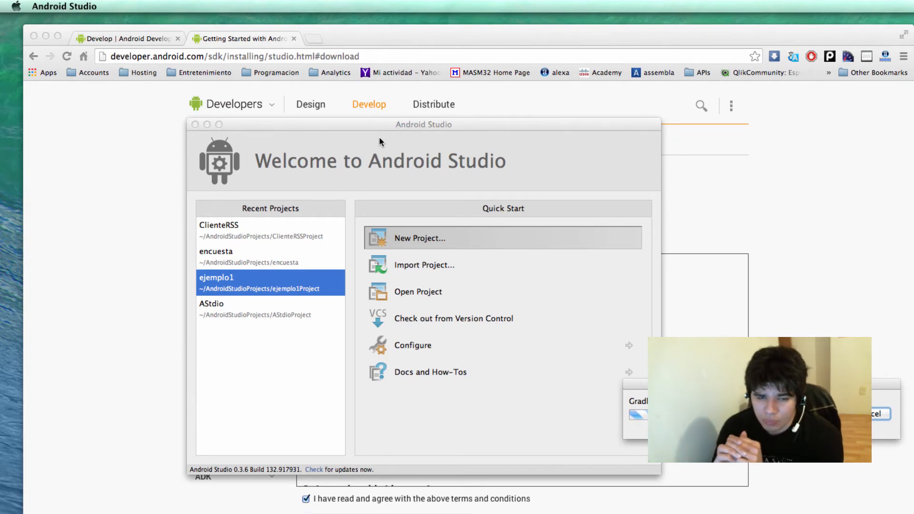
# View MainActivity.java, then return to the fragment_main.xml layout.
pyautogui.click(419, 238)
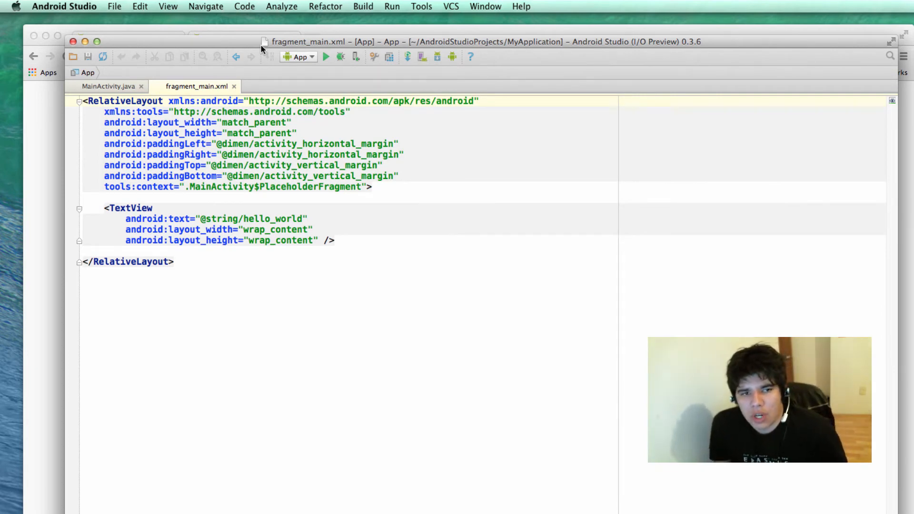
pyautogui.moveTo(520, 351)
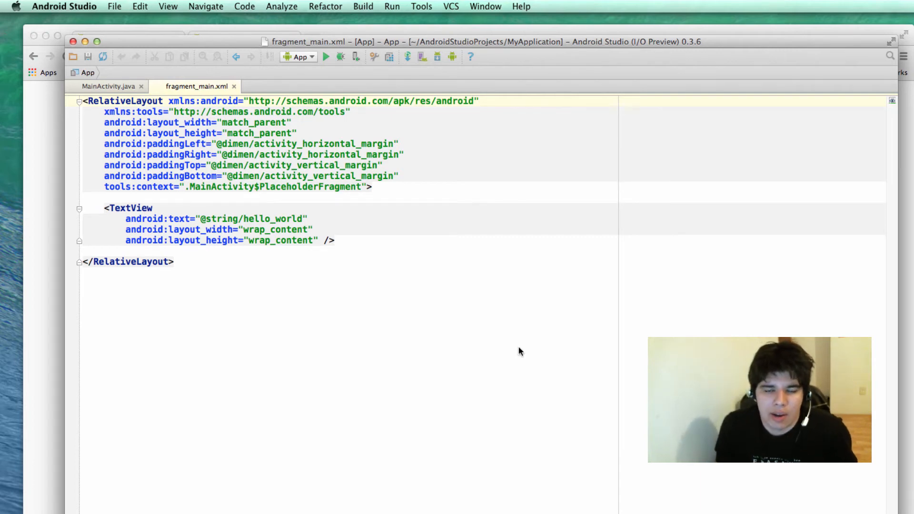
pyautogui.click(109, 87)
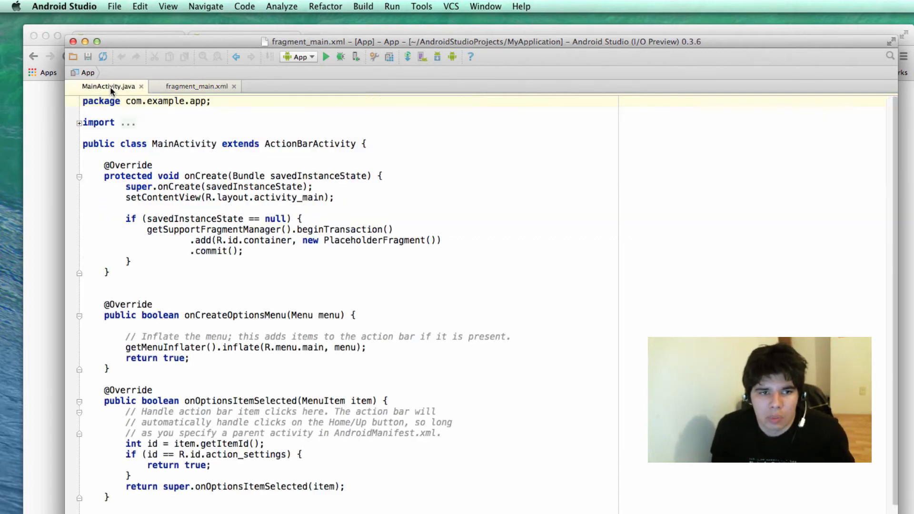
pyautogui.click(197, 86)
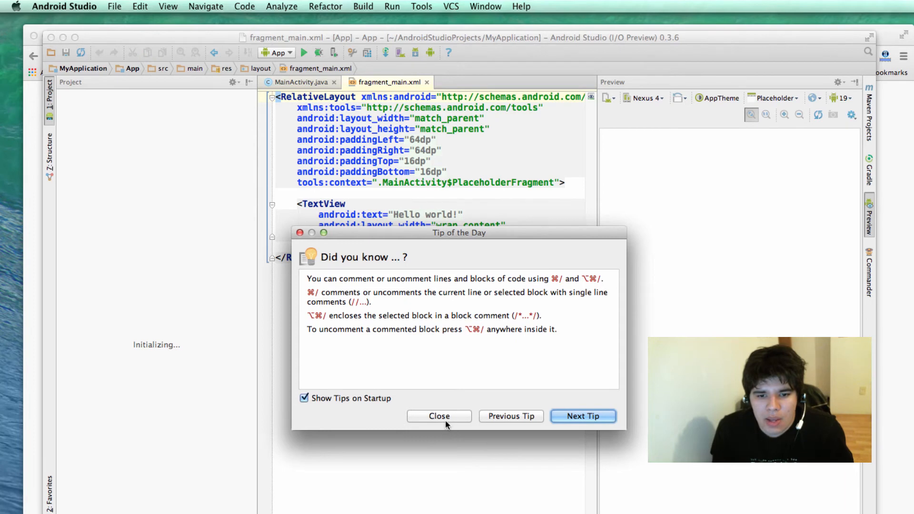
# Dismiss the tip, expand the MyApplication tree to the layout files, and show the AVD Manager.
pyautogui.click(439, 415)
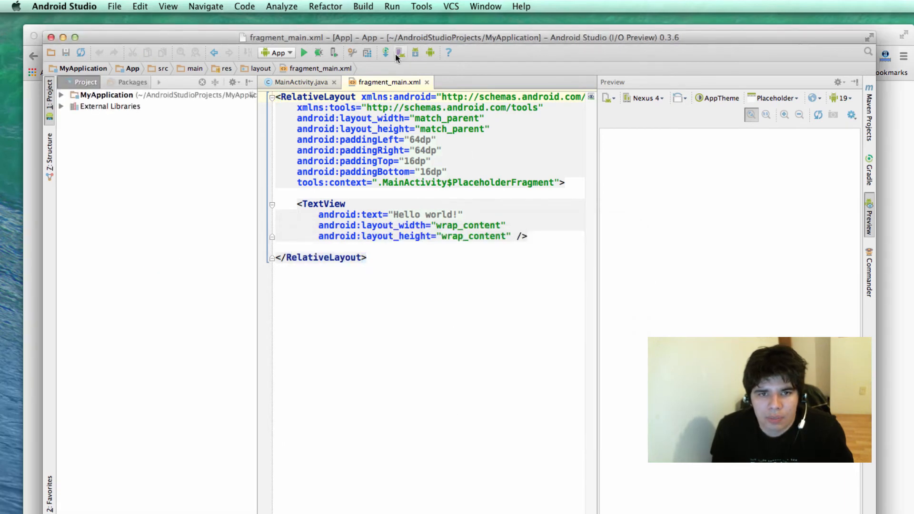
pyautogui.click(108, 95)
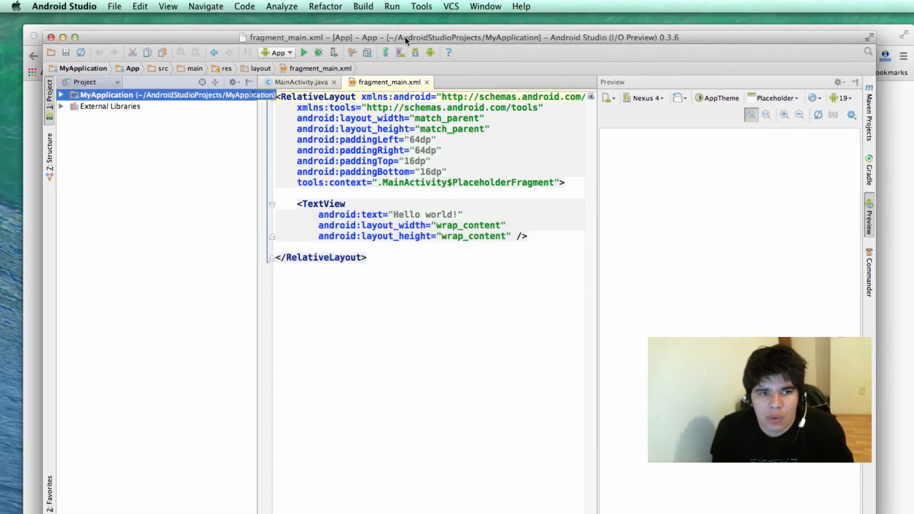
pyautogui.click(61, 94)
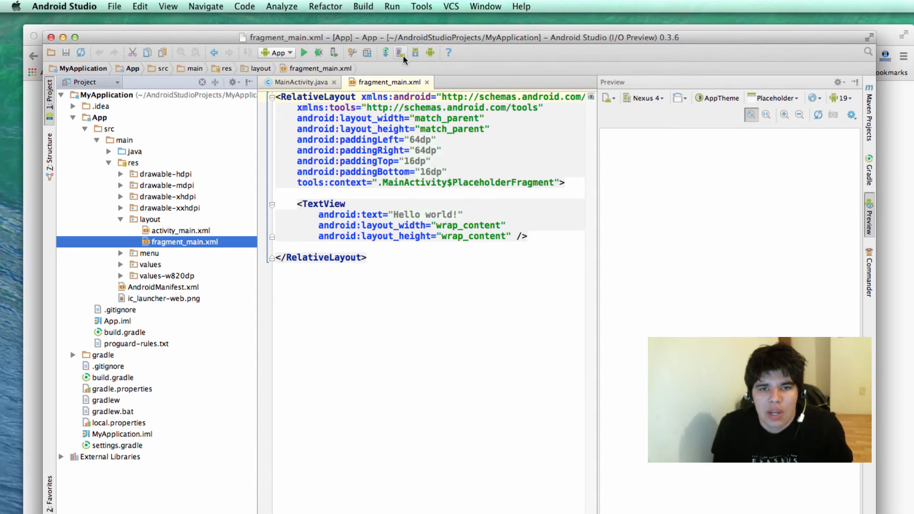
pyautogui.moveTo(400, 53)
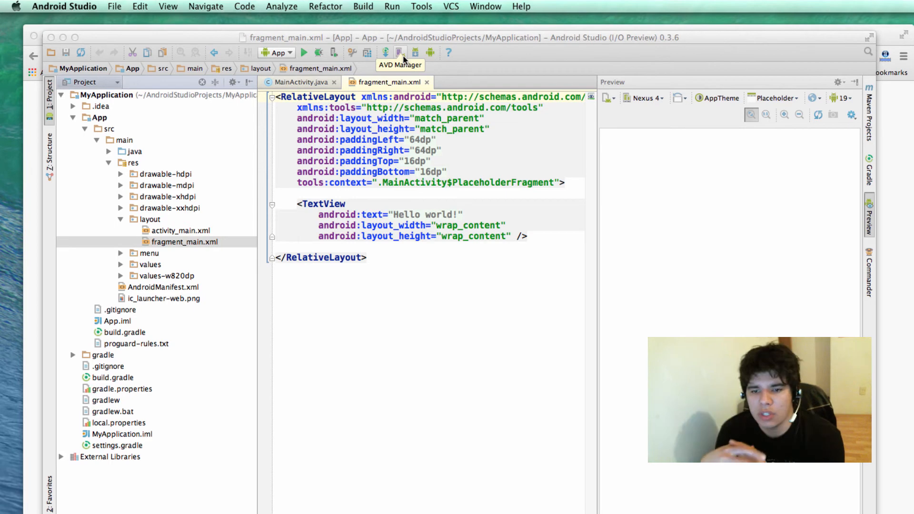
pyautogui.click(400, 53)
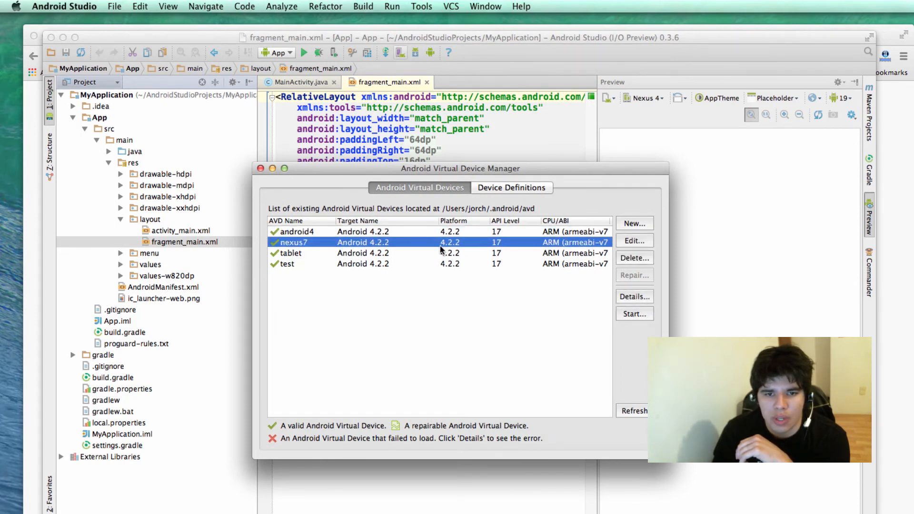
# Start a new virtual device named device1 based on the Nexus 4.
pyautogui.click(296, 231)
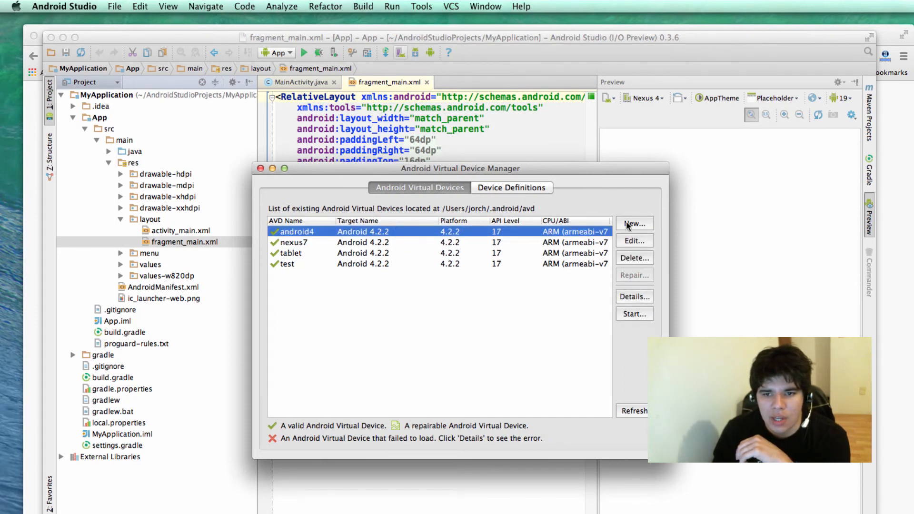
pyautogui.click(633, 224)
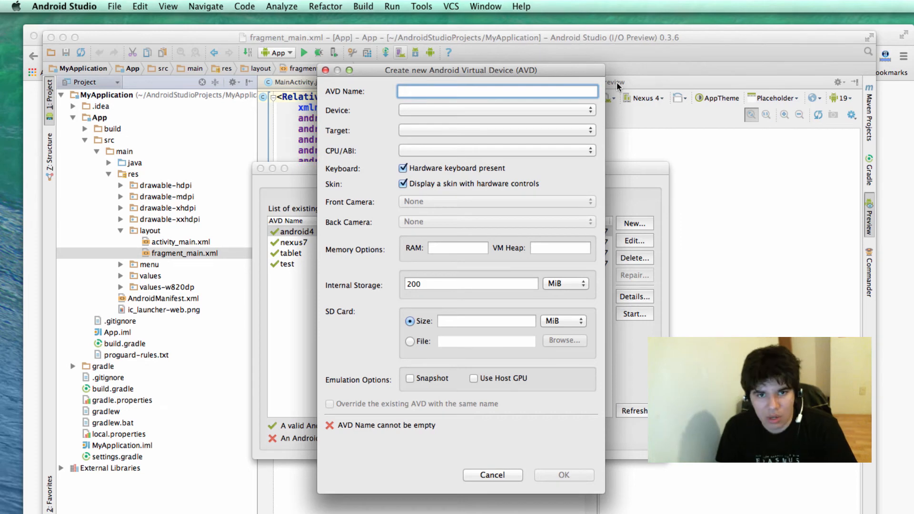
pyautogui.write('dev')
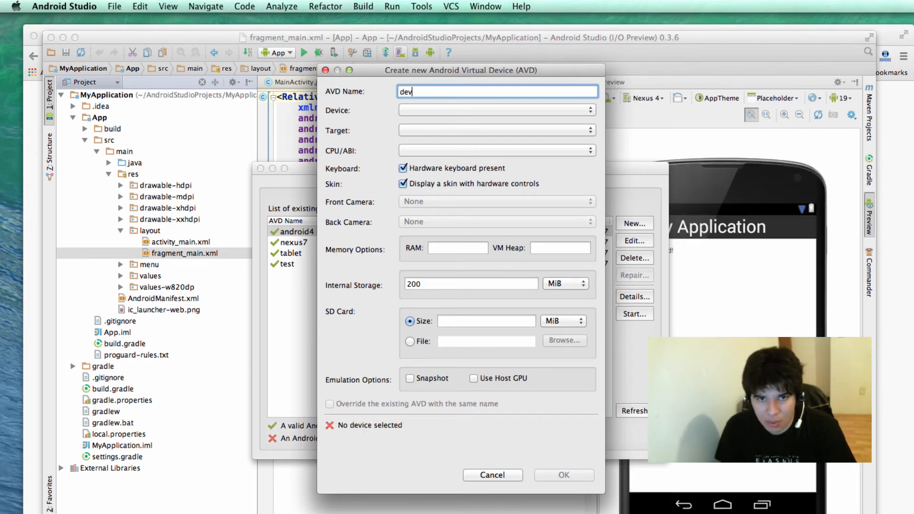
pyautogui.write('device1')
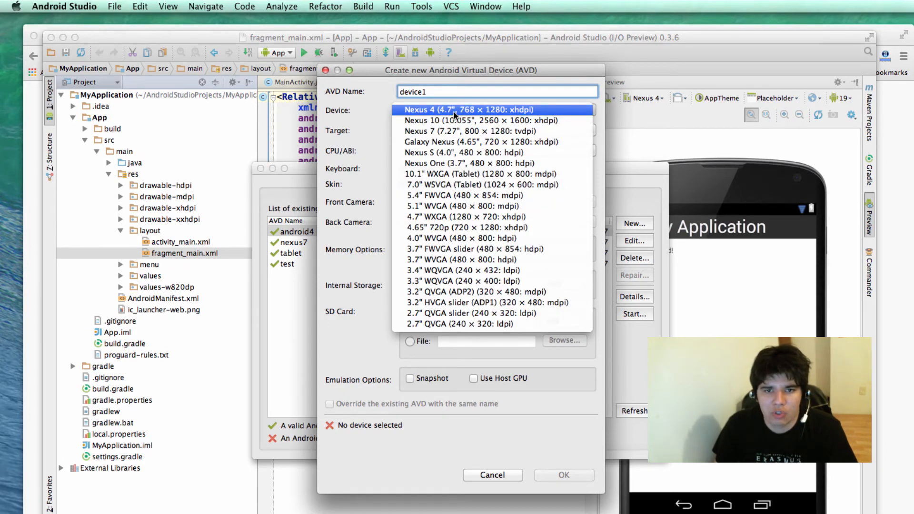
pyautogui.click(474, 110)
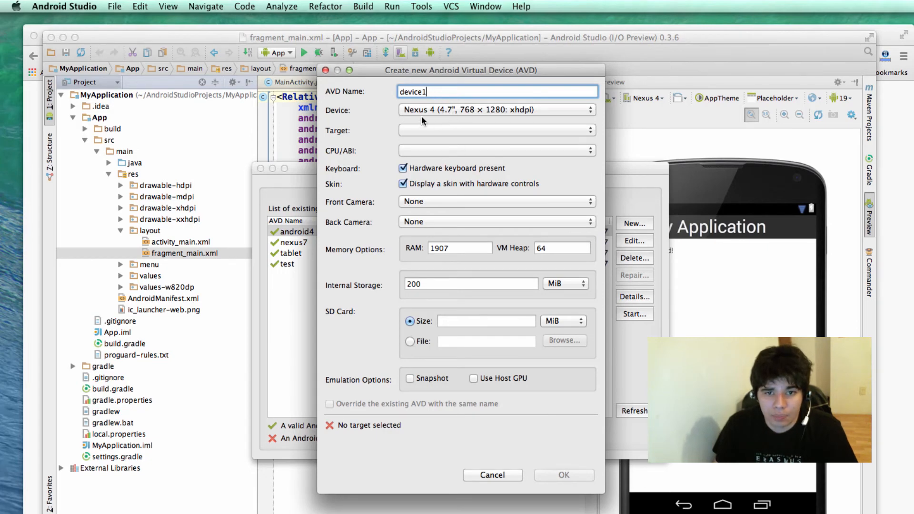
# Target Android 4.4 API Level 19 and confirm creating device1.
pyautogui.click(496, 130)
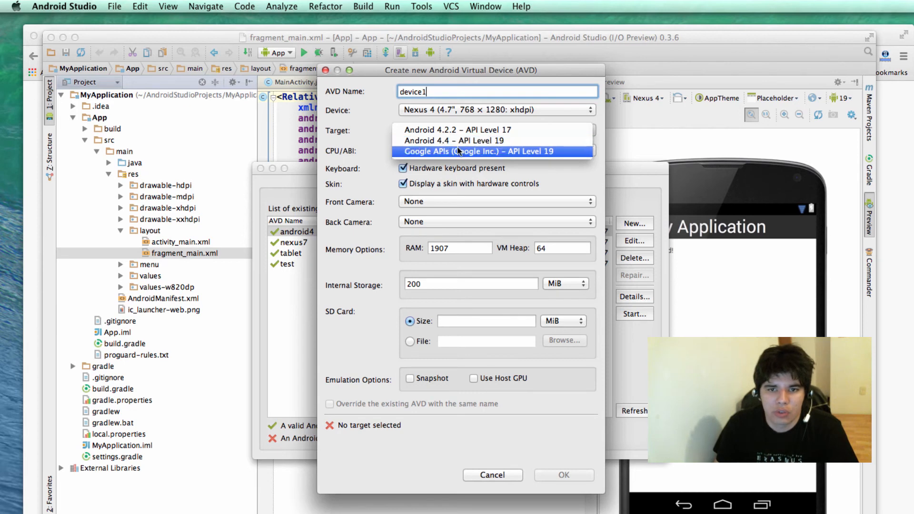
pyautogui.click(457, 140)
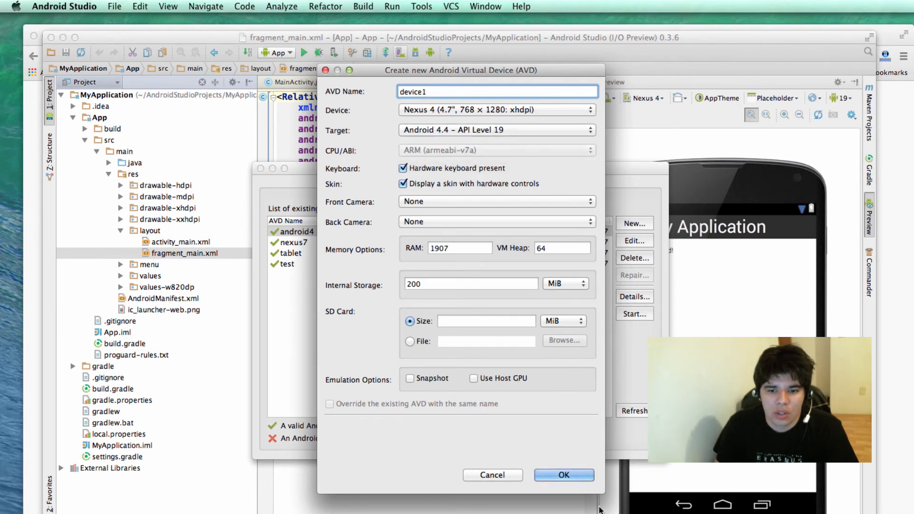
pyautogui.click(563, 475)
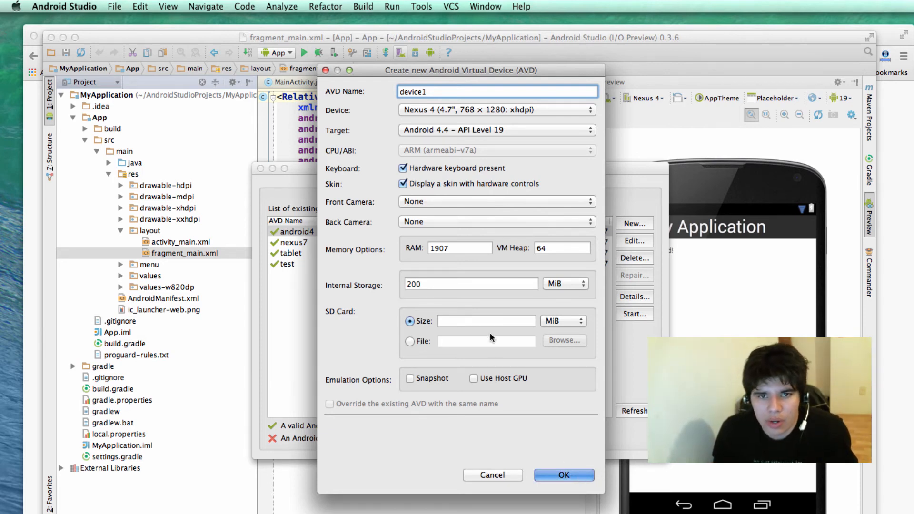
pyautogui.click(563, 475)
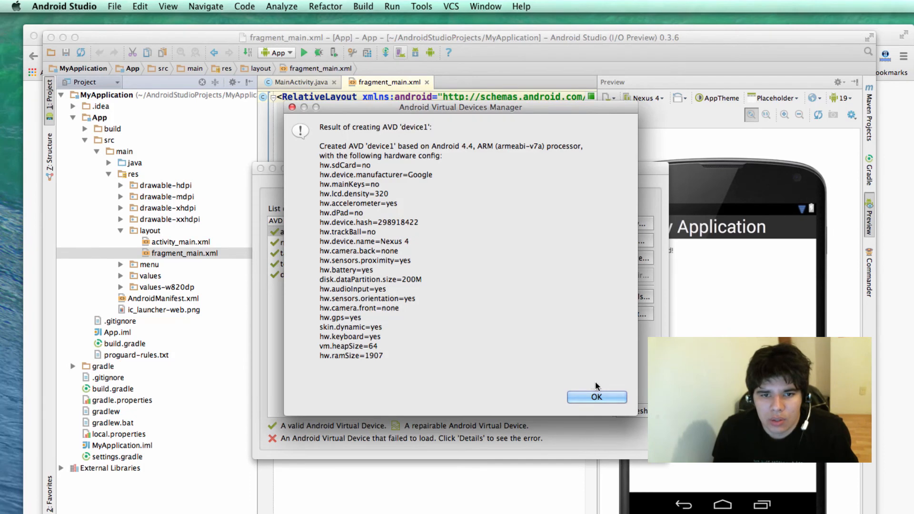
# Dismiss the creation summary and launch the device1 emulator.
pyautogui.click(596, 397)
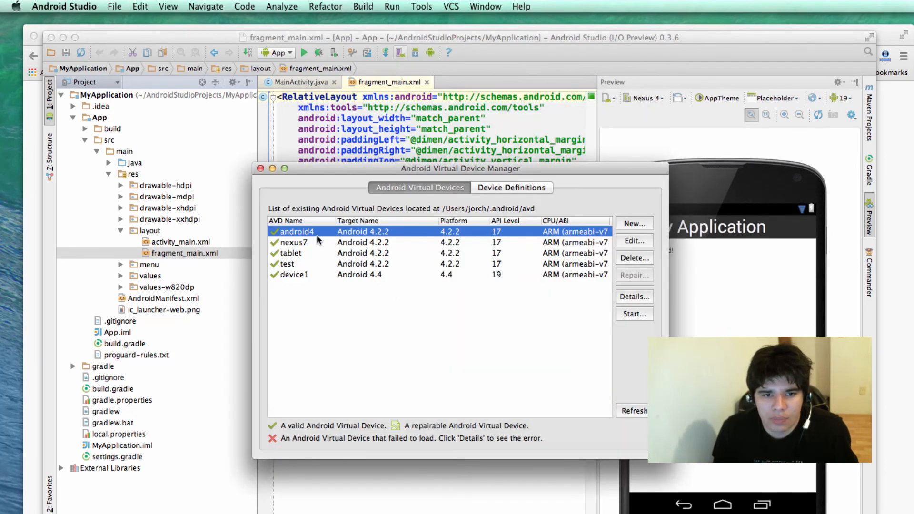
pyautogui.click(294, 275)
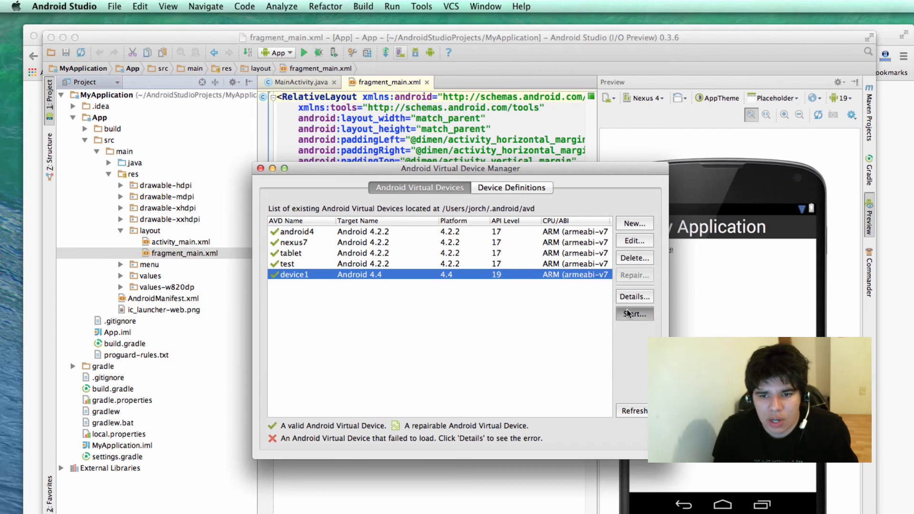
pyautogui.click(633, 313)
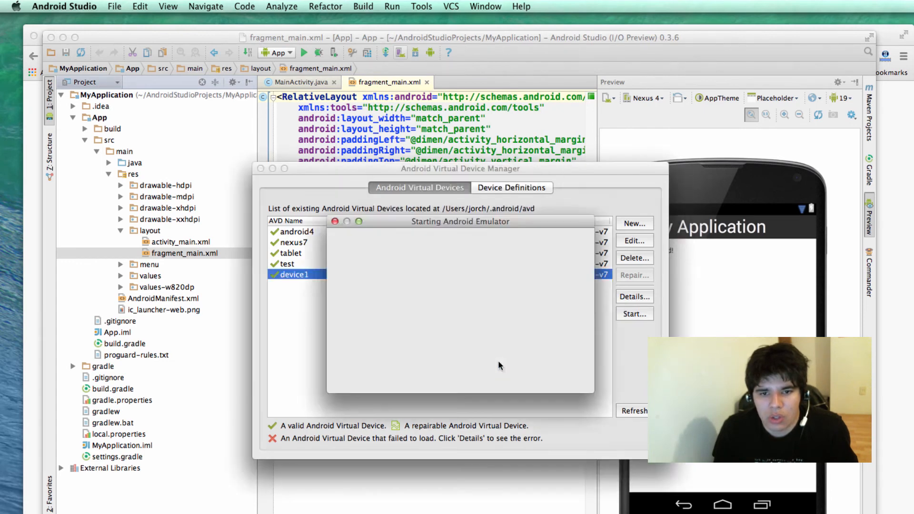
pyautogui.click(634, 314)
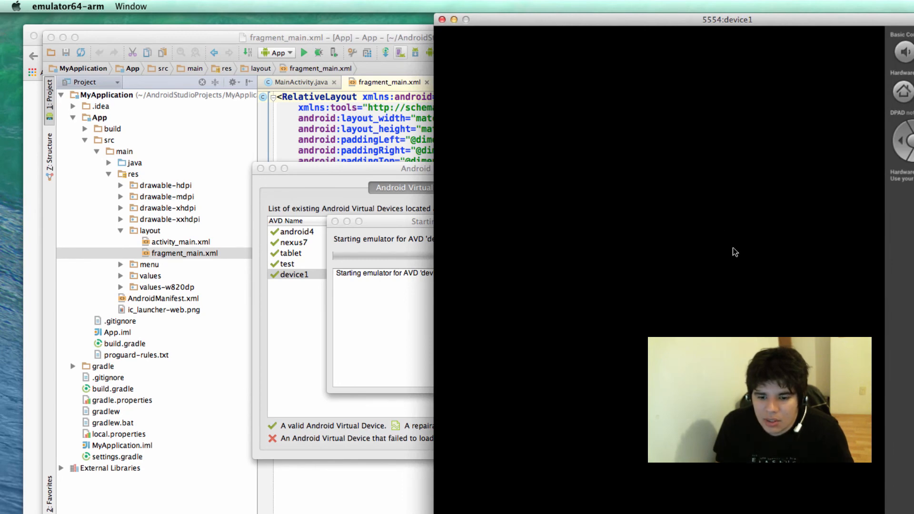
pyautogui.moveTo(815, 139)
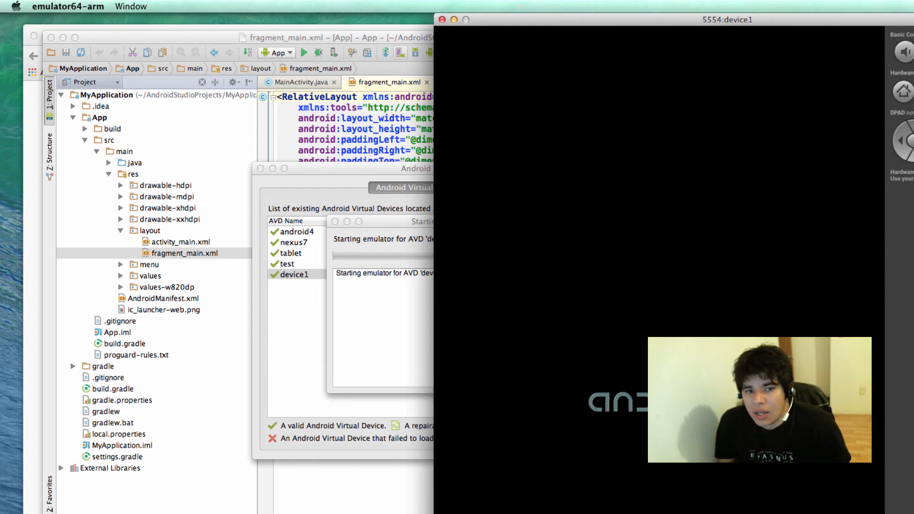
pyautogui.moveTo(343, 156)
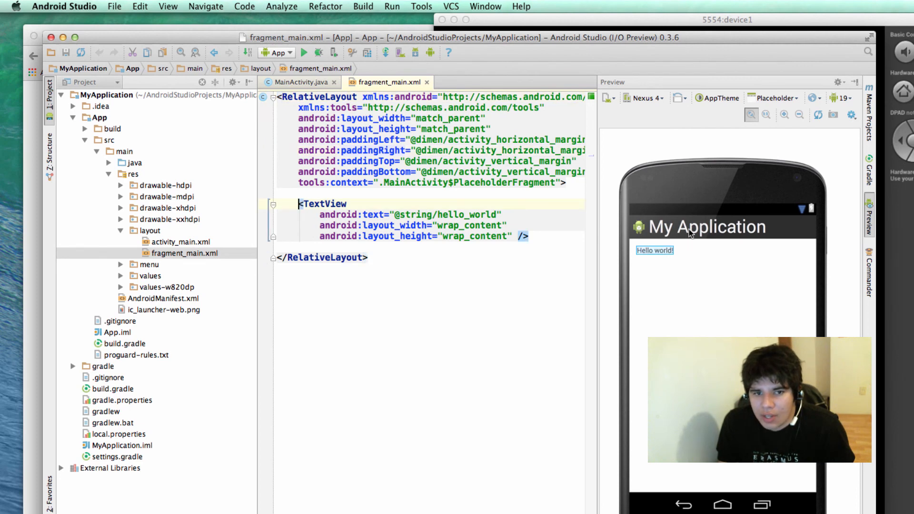
# Select the hello_world string reference in fragment_main.xml.
pyautogui.doubleClick(466, 215)
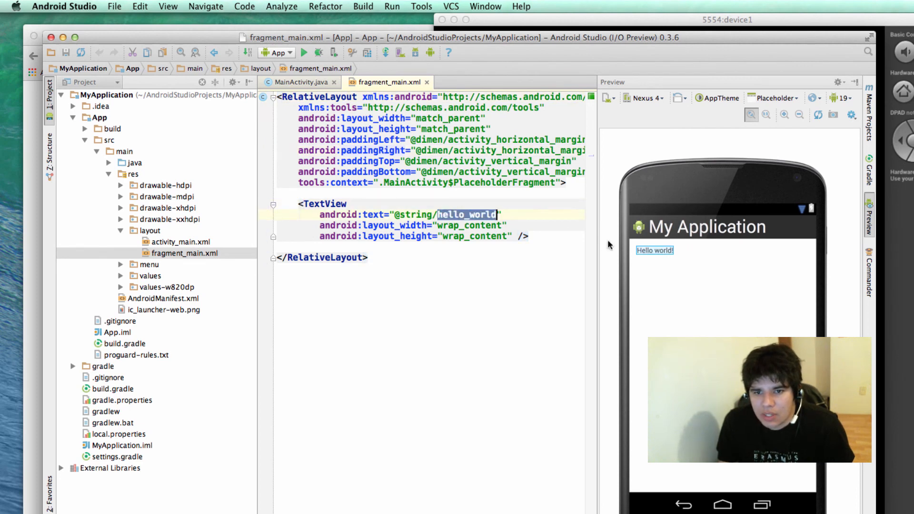